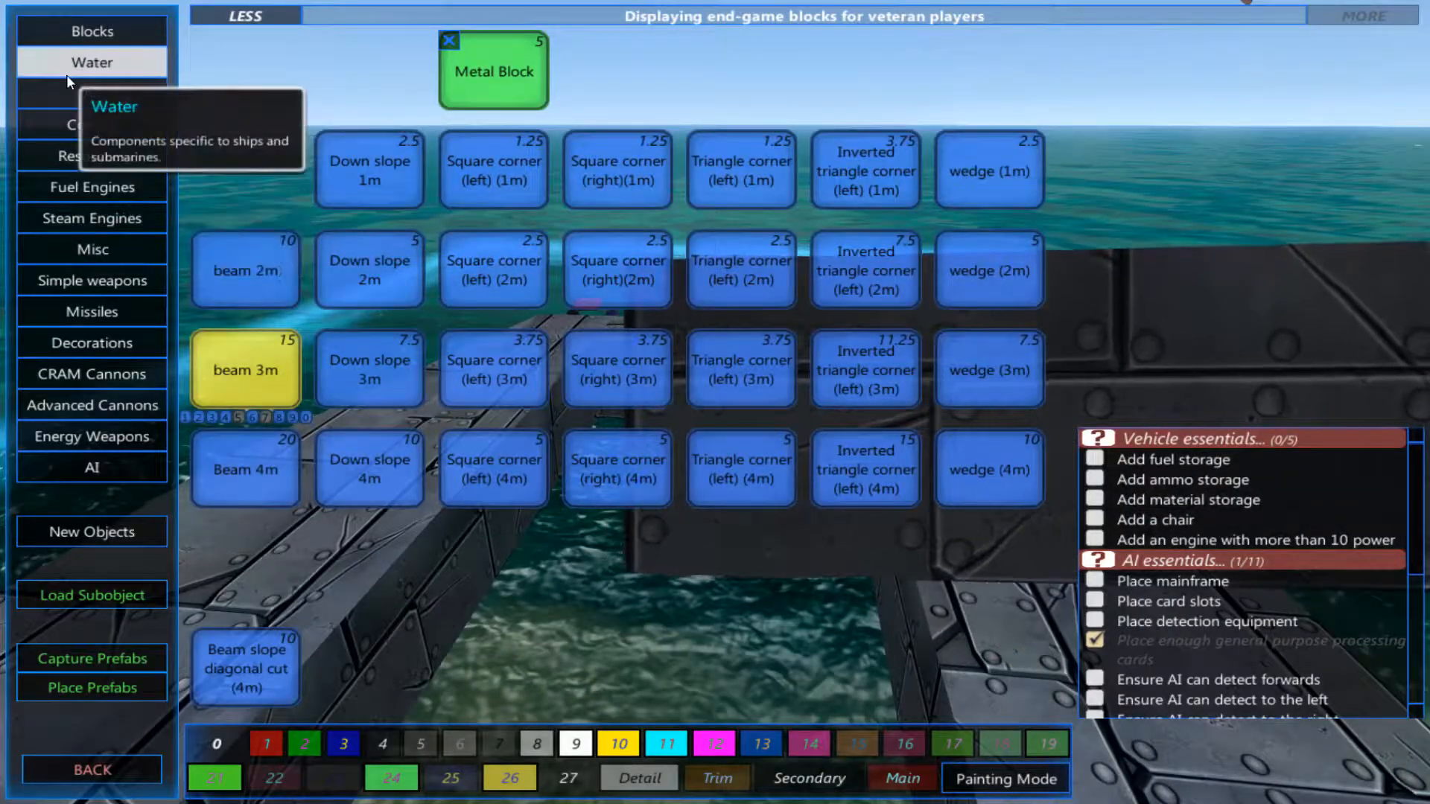
Step: Show the Water category components and select the RTG 2m generator
{"action": "left_click", "coordinate": [91, 155]}
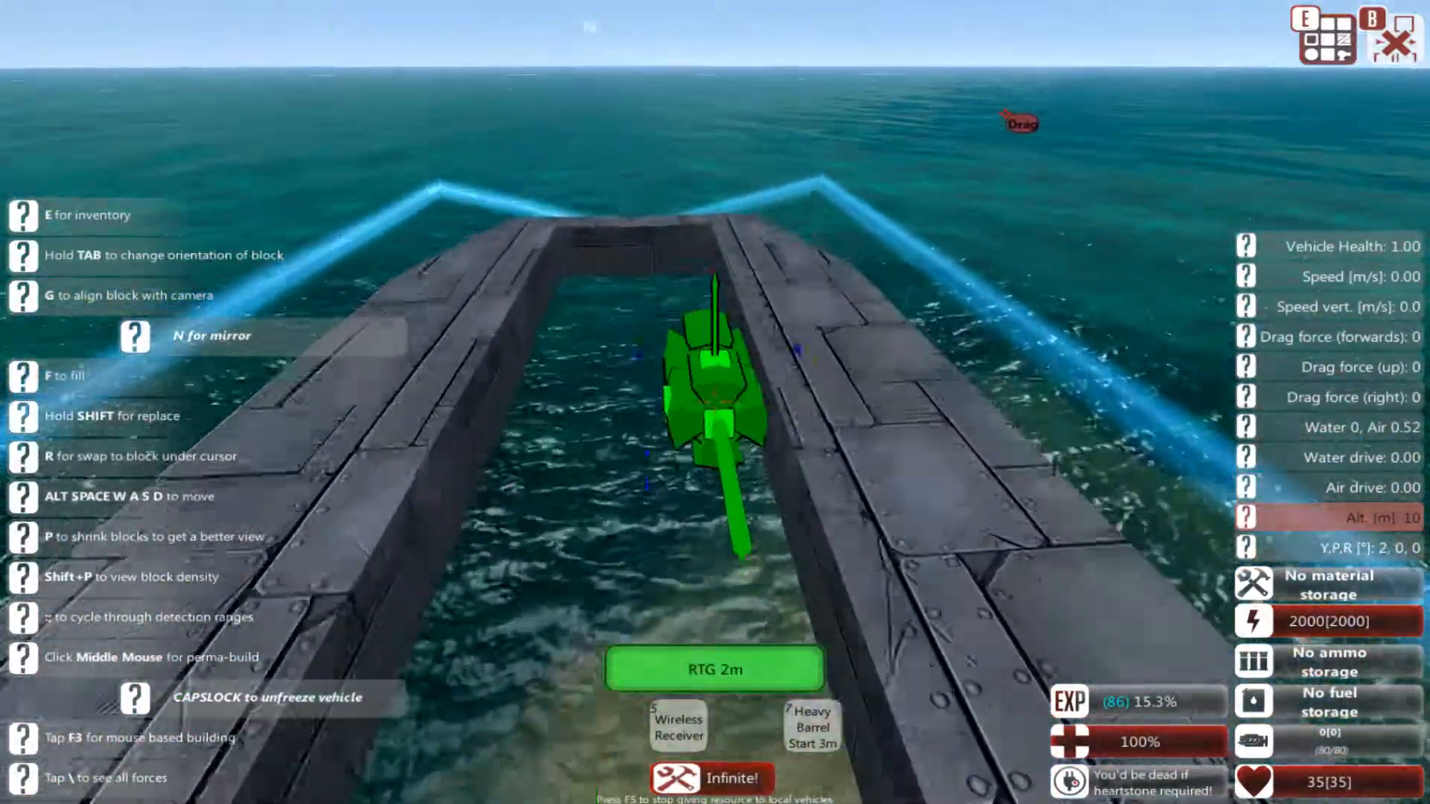
Step: Place the RTG and further metal blocks to enclose the submarine hull
{"action": "key", "text": "e"}
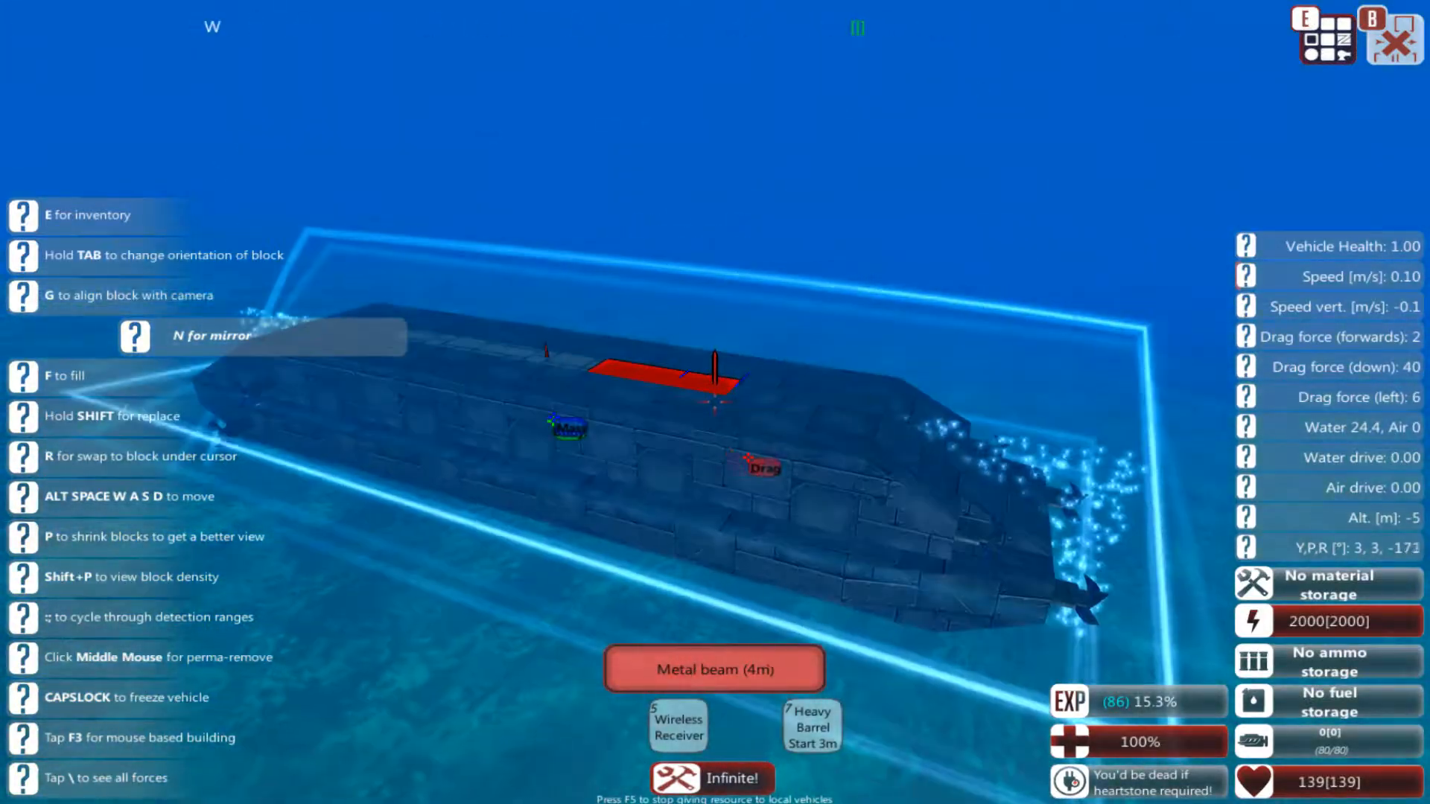
Step: Freeze the rolling submarine with Caps Lock and move the camera inside the hull
{"action": "key", "text": "capslock"}
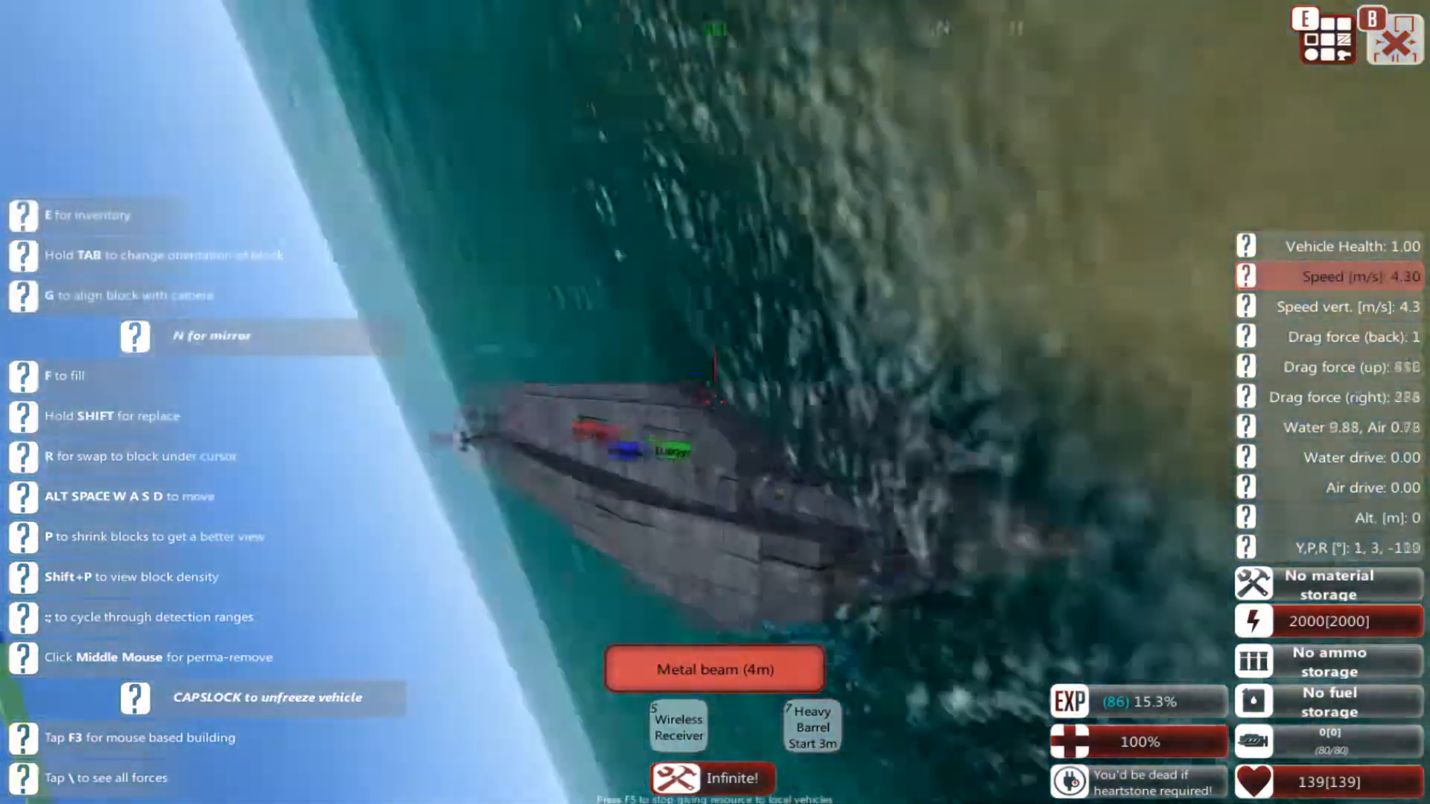
{"action": "key", "text": "capslock"}
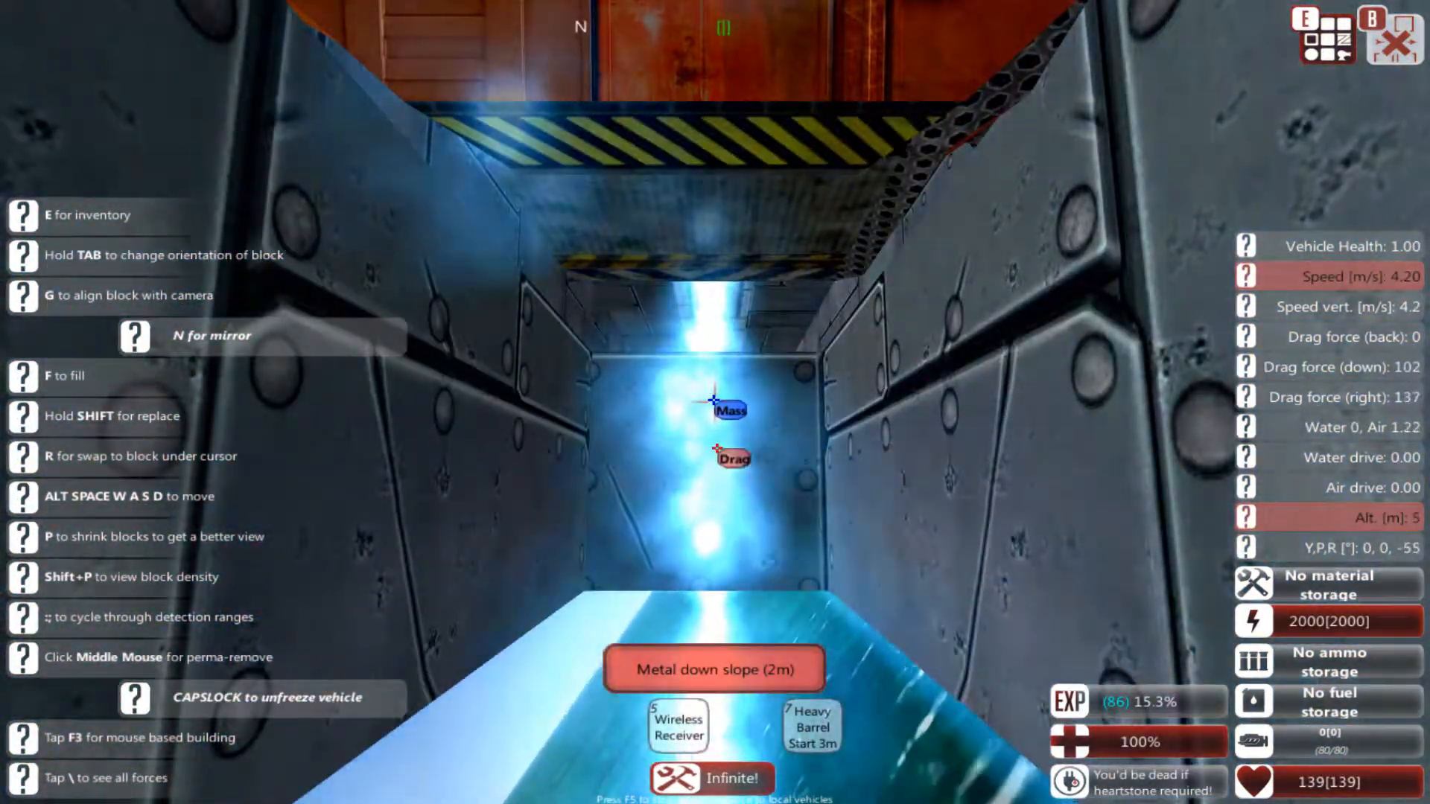
Step: Unfreeze the submarine with Caps Lock and let it rise to altitude 1
{"action": "key", "text": "capslock"}
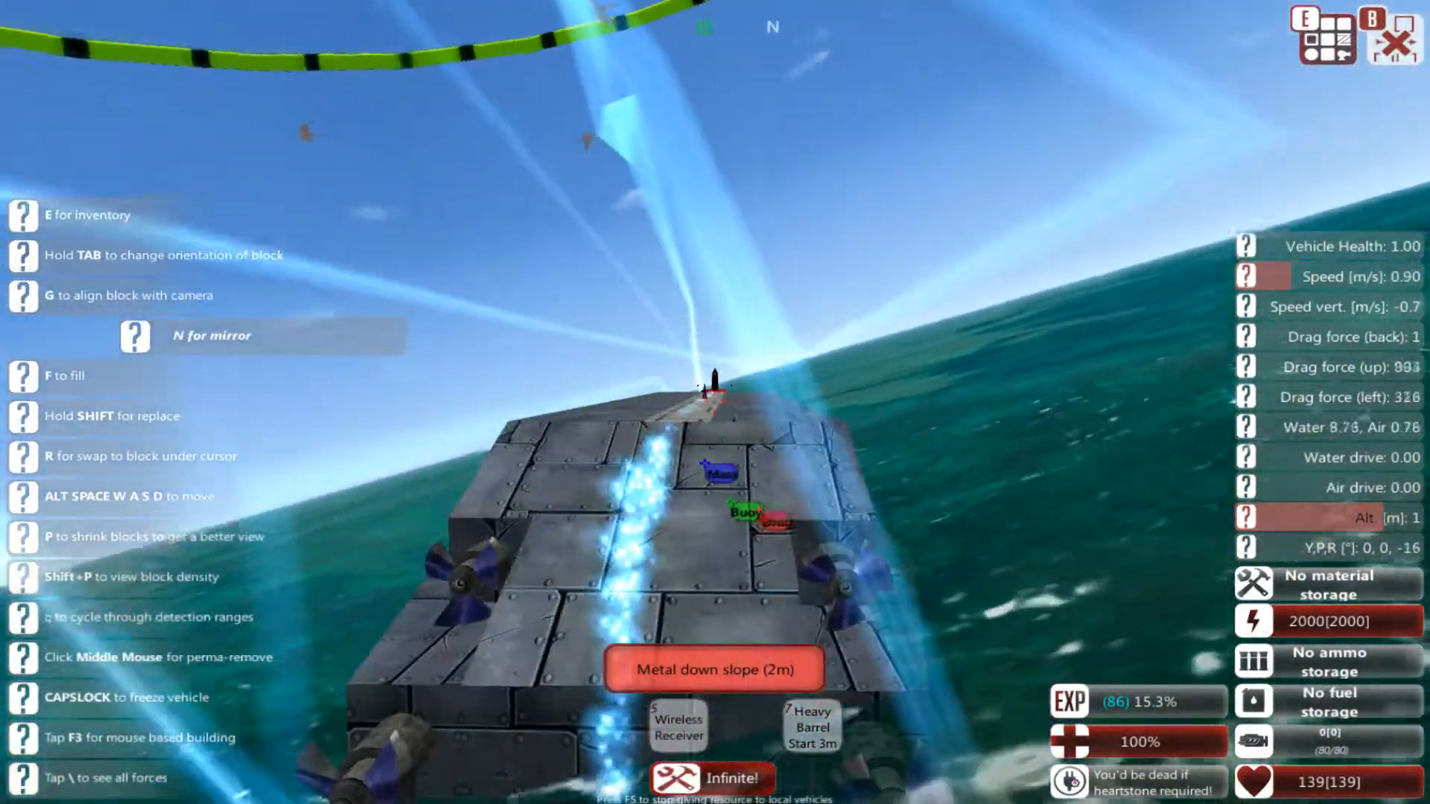
{"action": "key", "text": "capslock"}
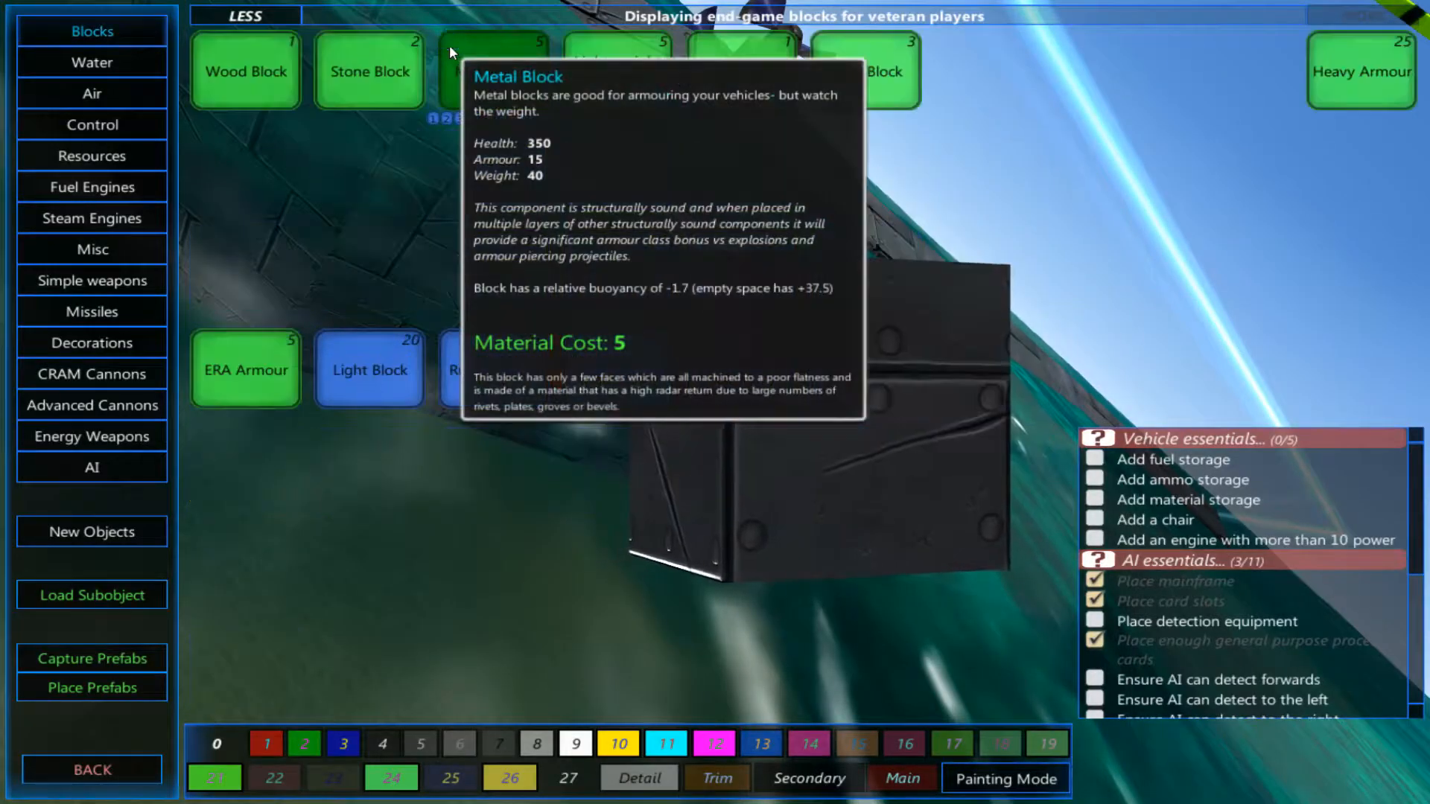
{"action": "mouse_move", "coordinate": [1360, 73]}
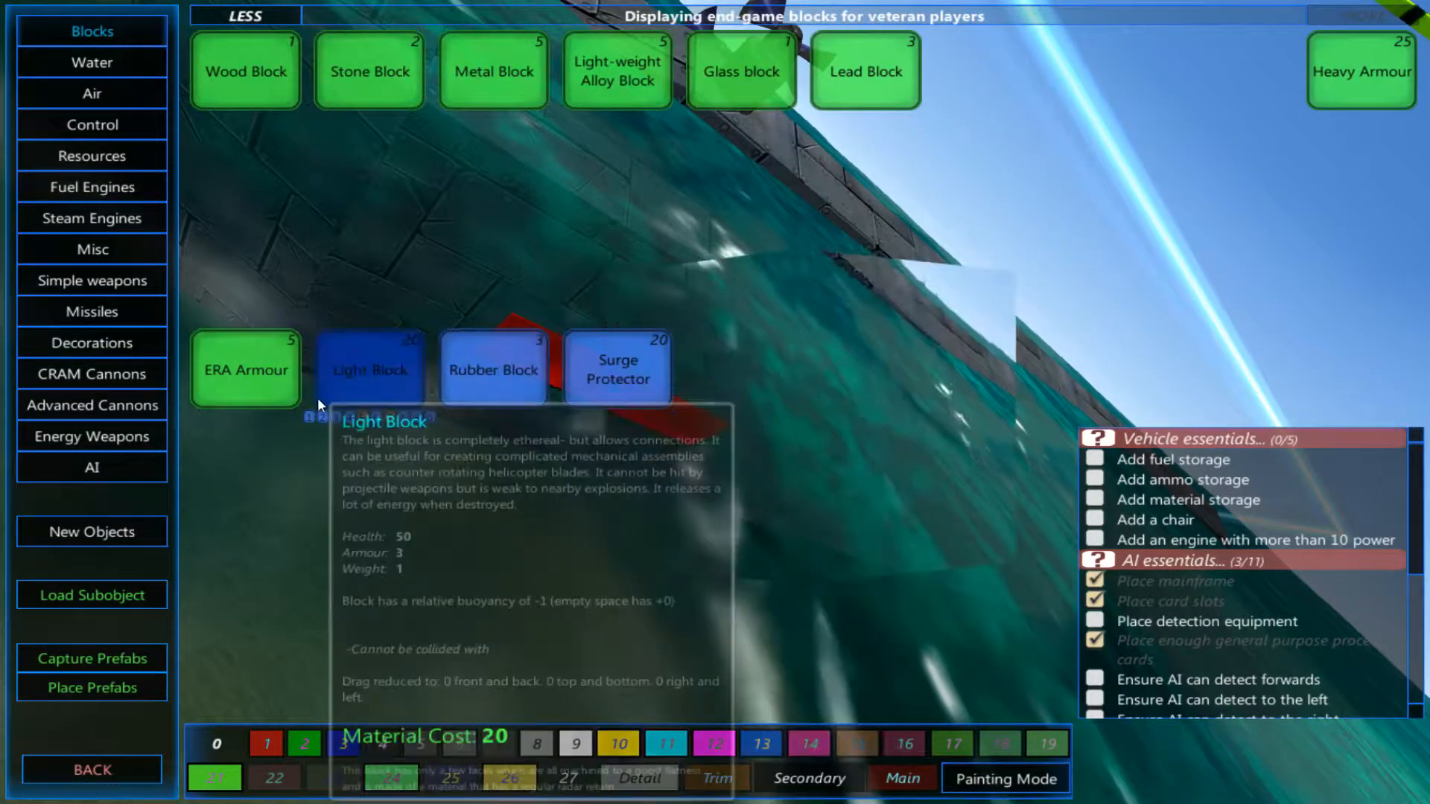
Step: Select Light Block from the Blocks entries in the inventory
{"action": "left_click", "coordinate": [864, 71]}
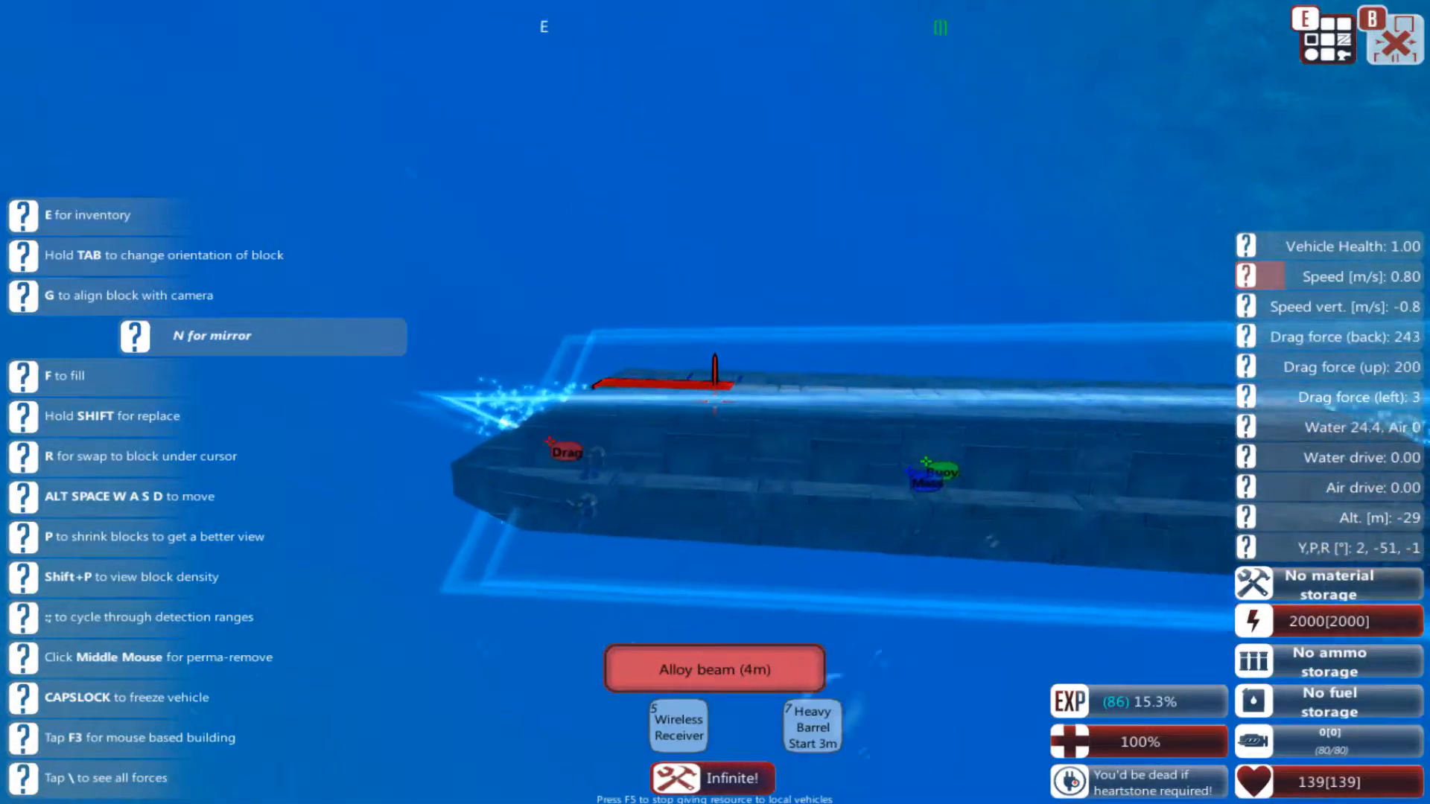
Step: Freeze the submarine with Caps Lock as it drifts up underwater
{"action": "key", "text": "capslock"}
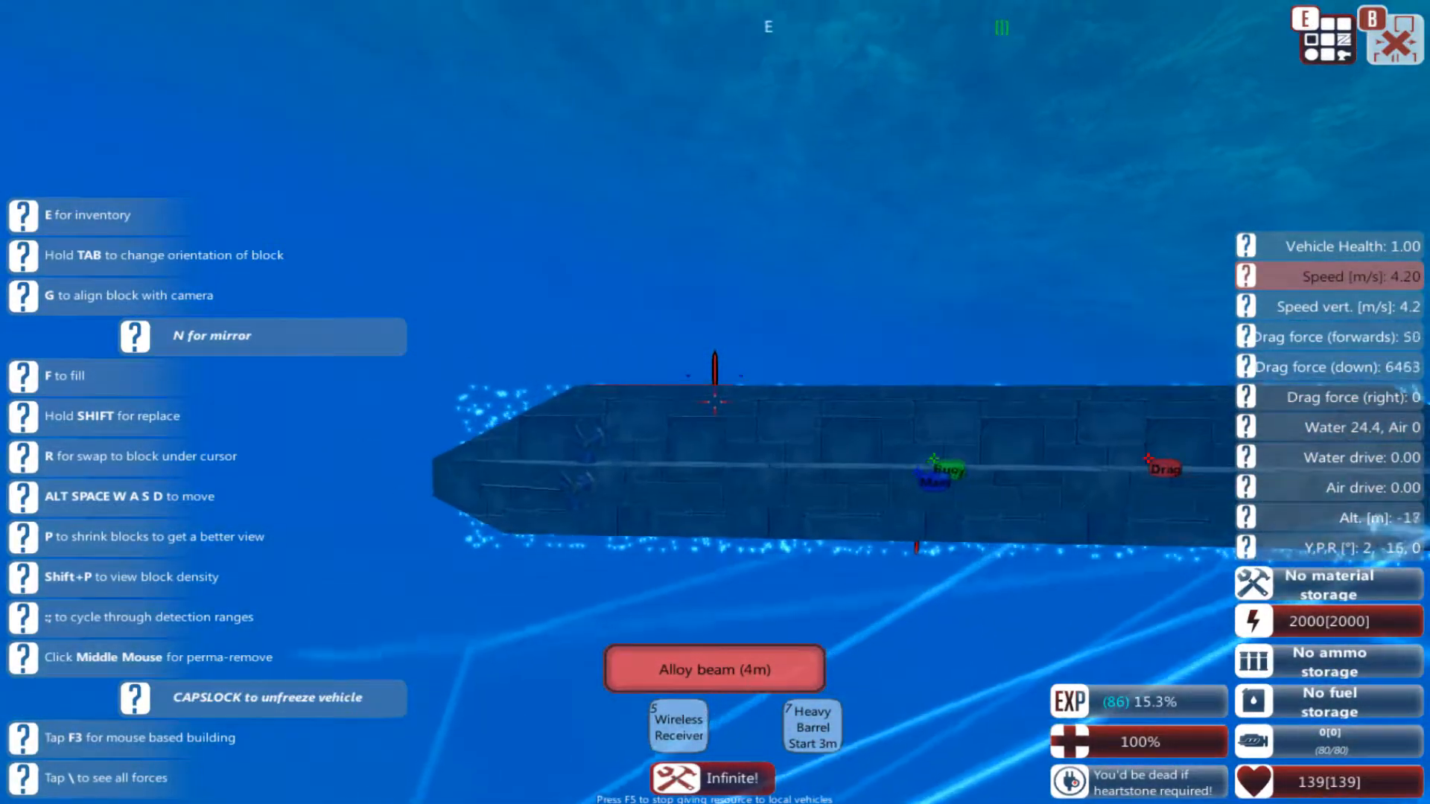
{"action": "key", "text": "capslock"}
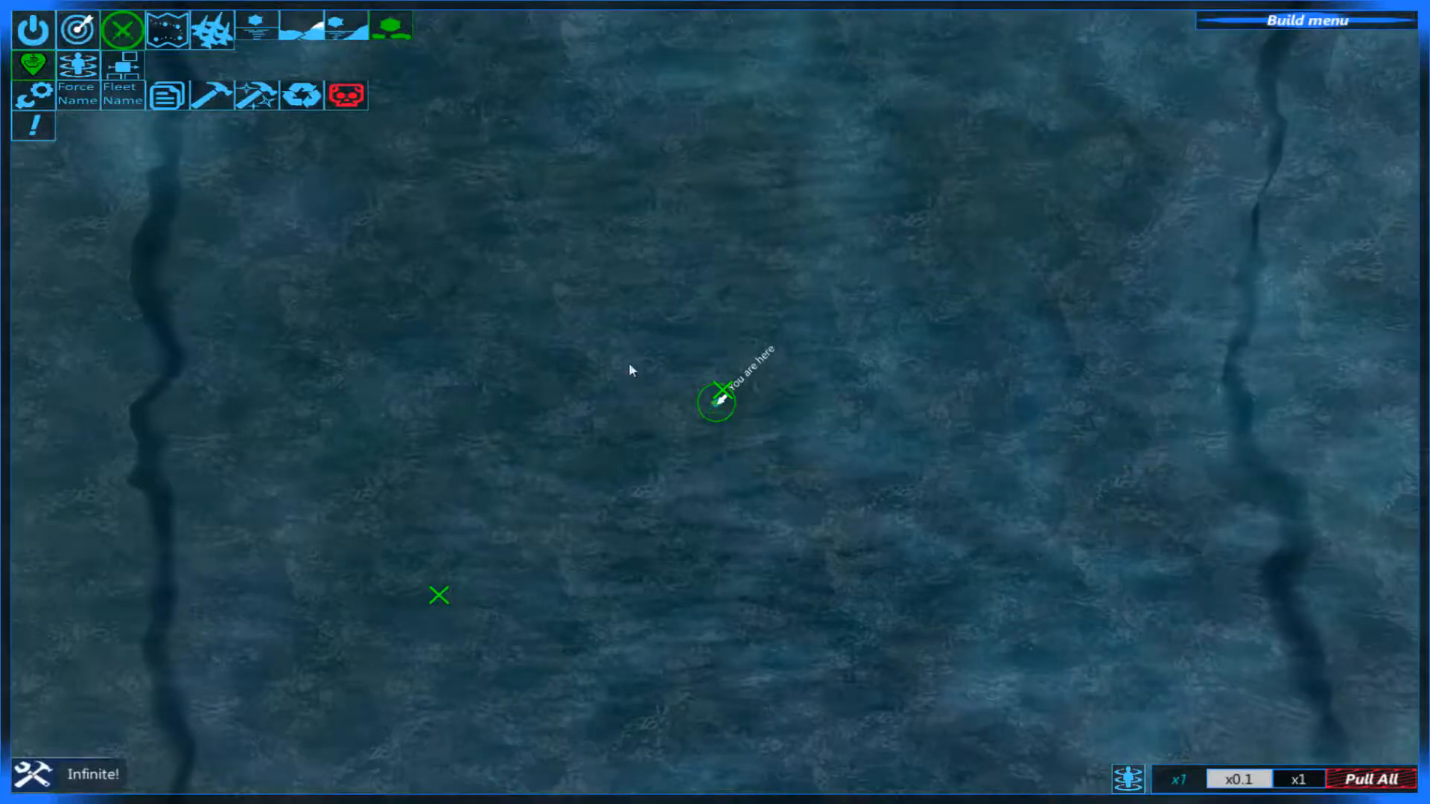
{"action": "mouse_move", "coordinate": [261, 29]}
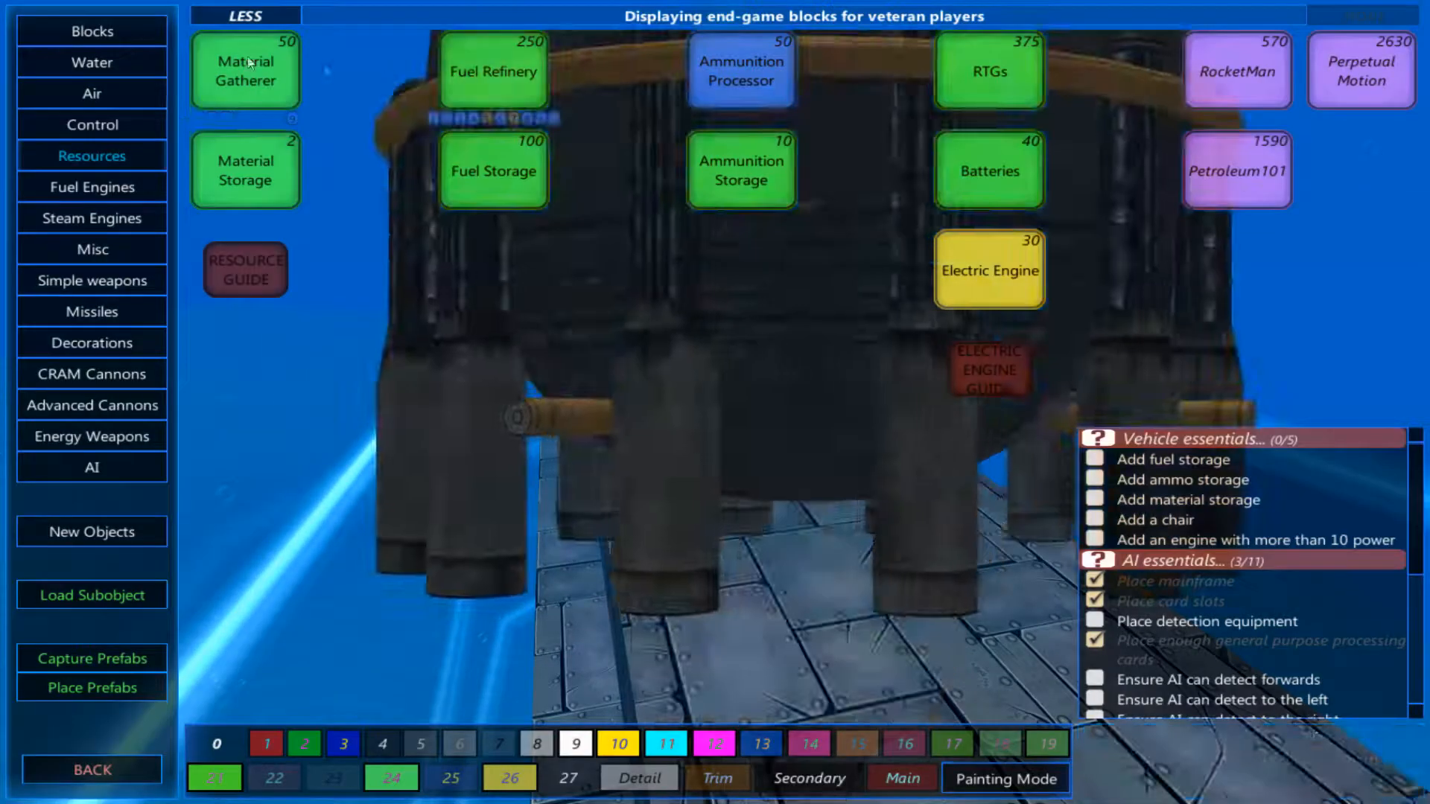
Step: Show the Water category listing propellers, rudder, air pump, hydrofoil and sails
{"action": "left_click", "coordinate": [91, 30]}
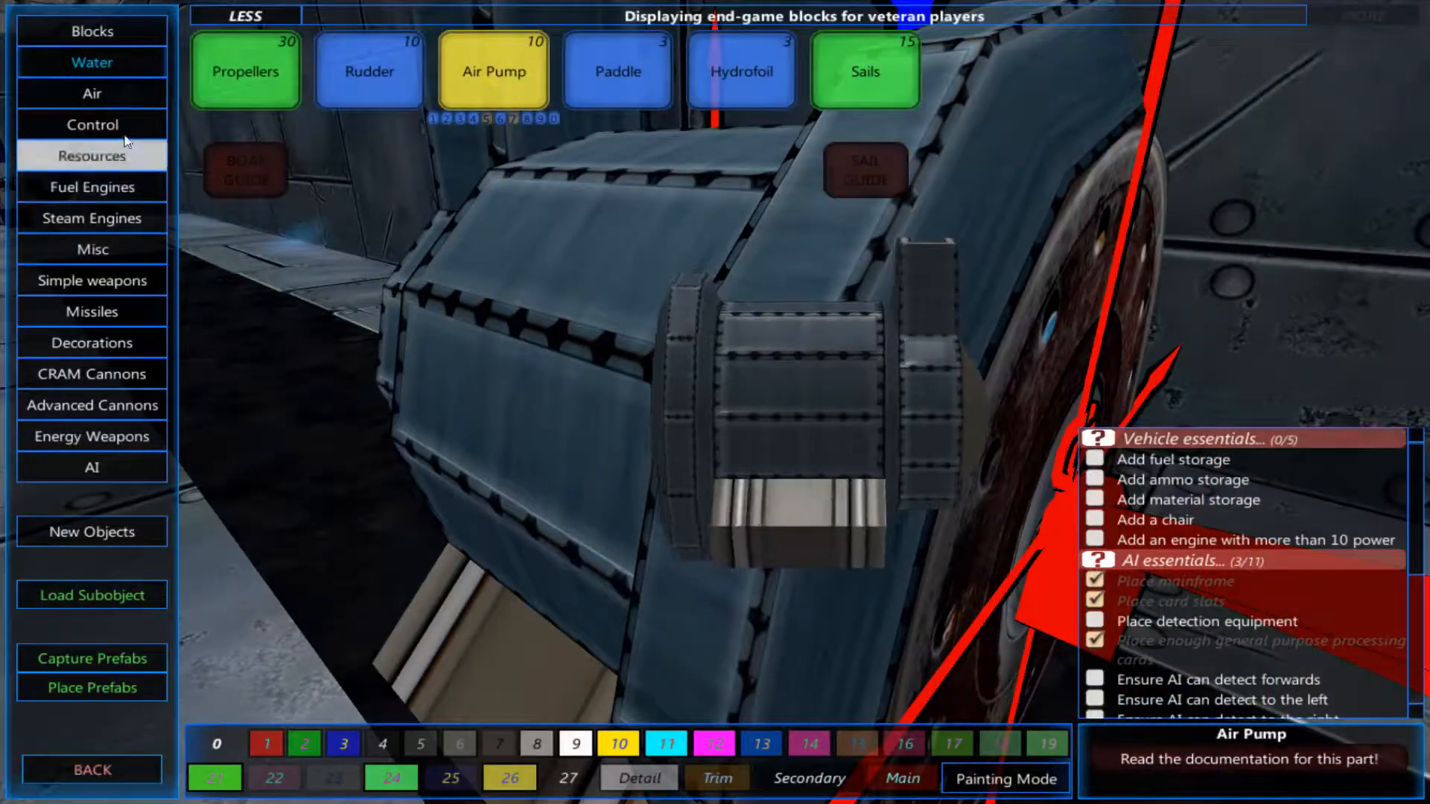
Step: Choose the ACB from the Control category and open its Inputs, Affected and Control panels
{"action": "left_click", "coordinate": [91, 124]}
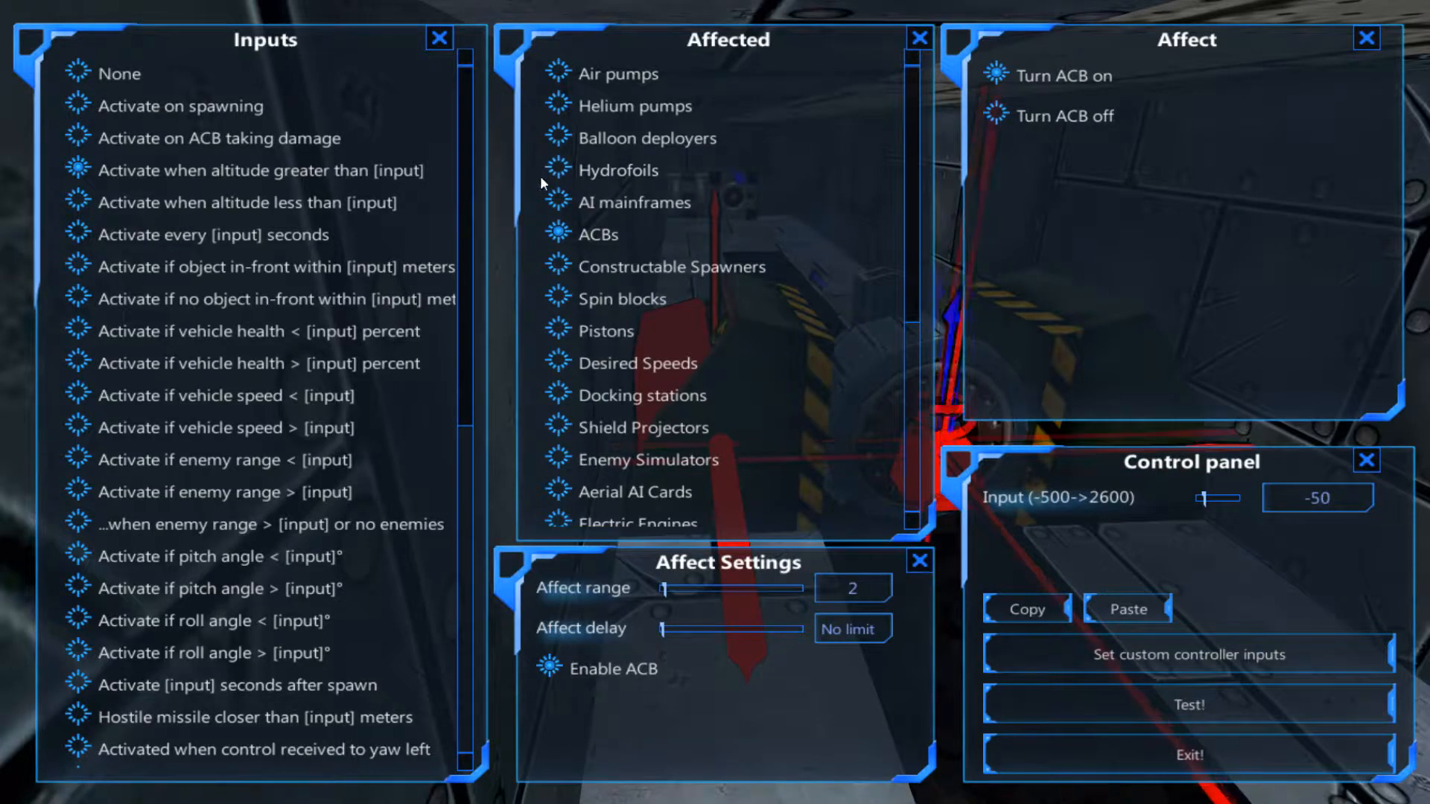
Step: Set the ACB to activate air pumps at 100% when altitude is below -50
{"action": "scroll", "scroll_direction": "down", "scroll_amount": 3}
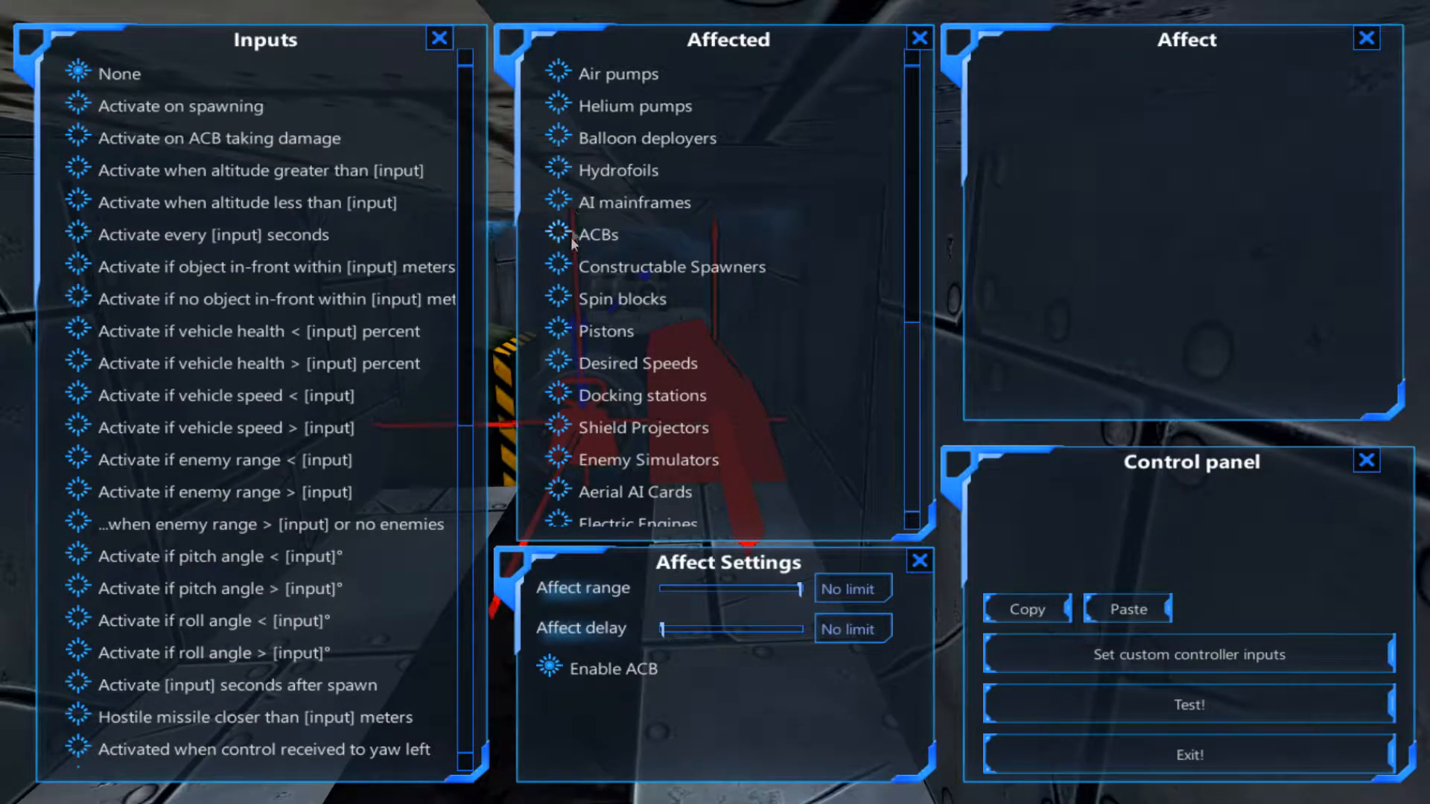
{"action": "left_click", "coordinate": [621, 74]}
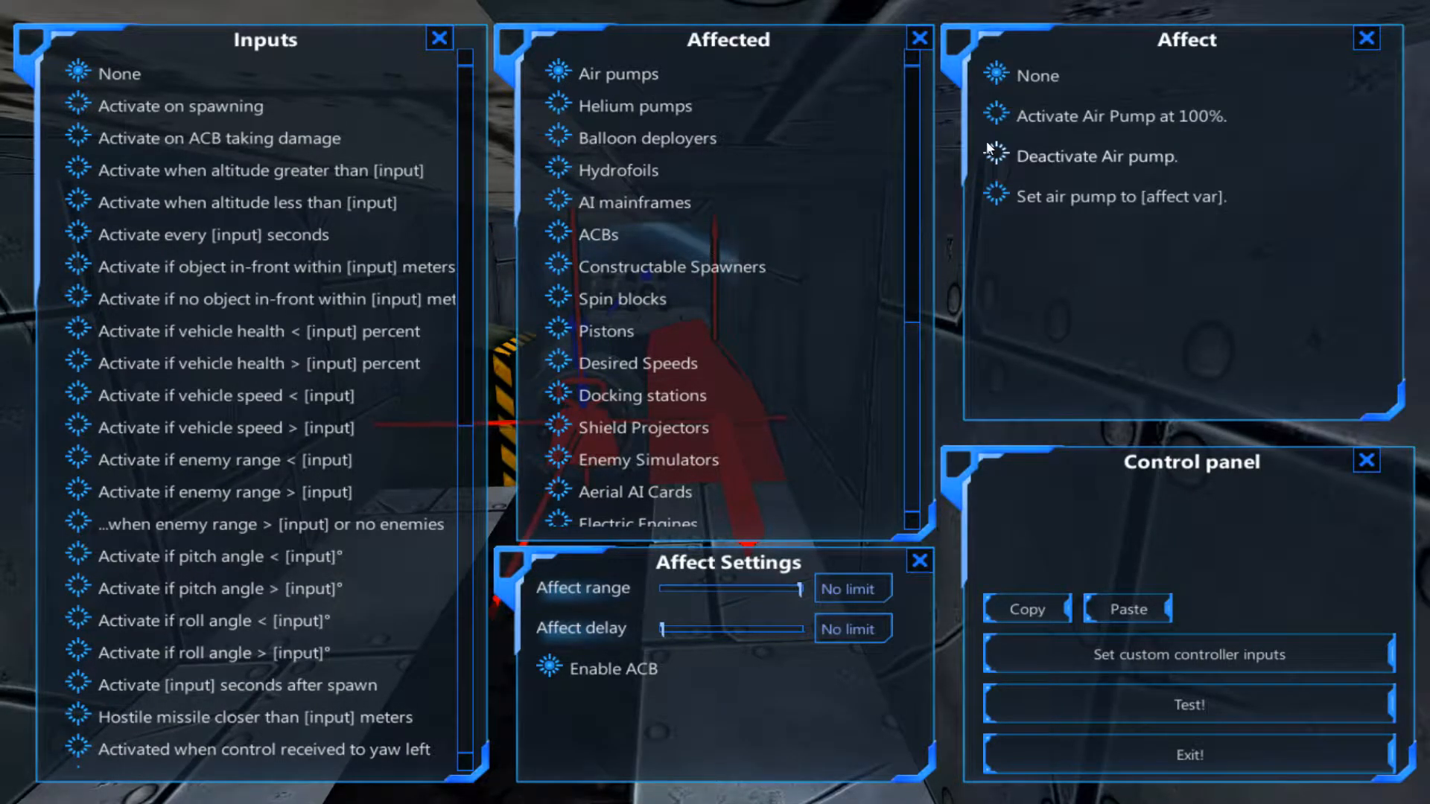
{"action": "mouse_move", "coordinate": [82, 202]}
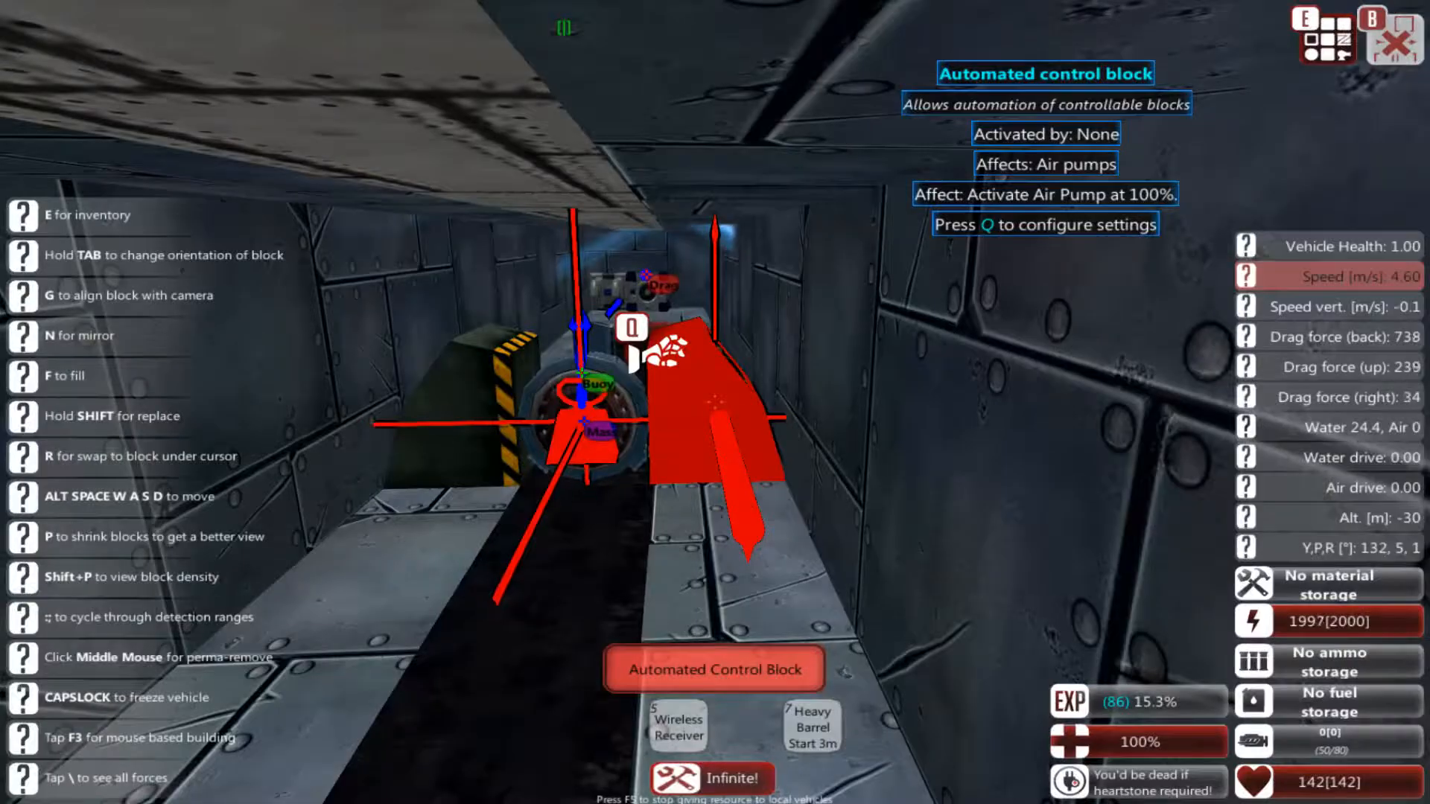
{"action": "key", "text": "q"}
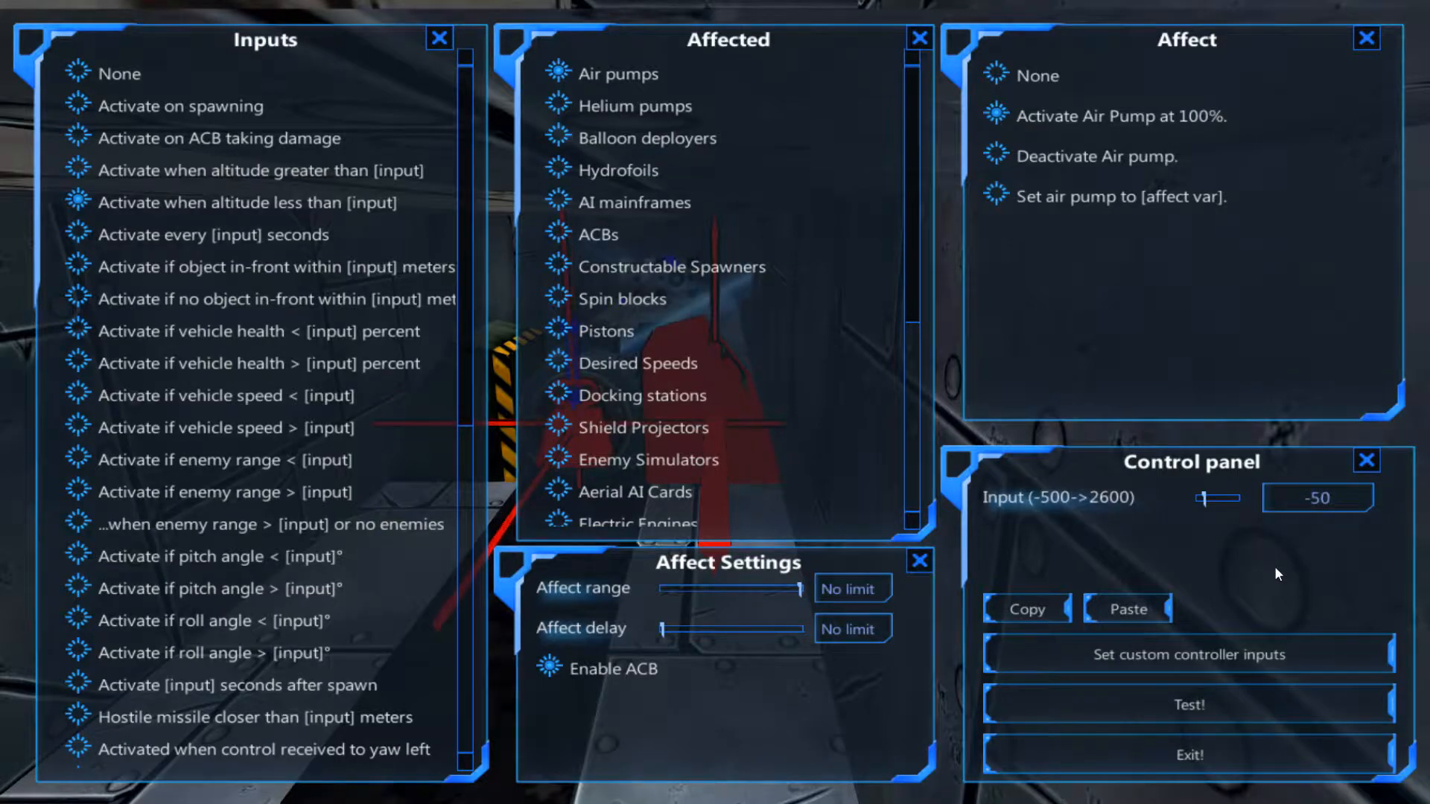
{"action": "left_click", "coordinate": [1188, 755]}
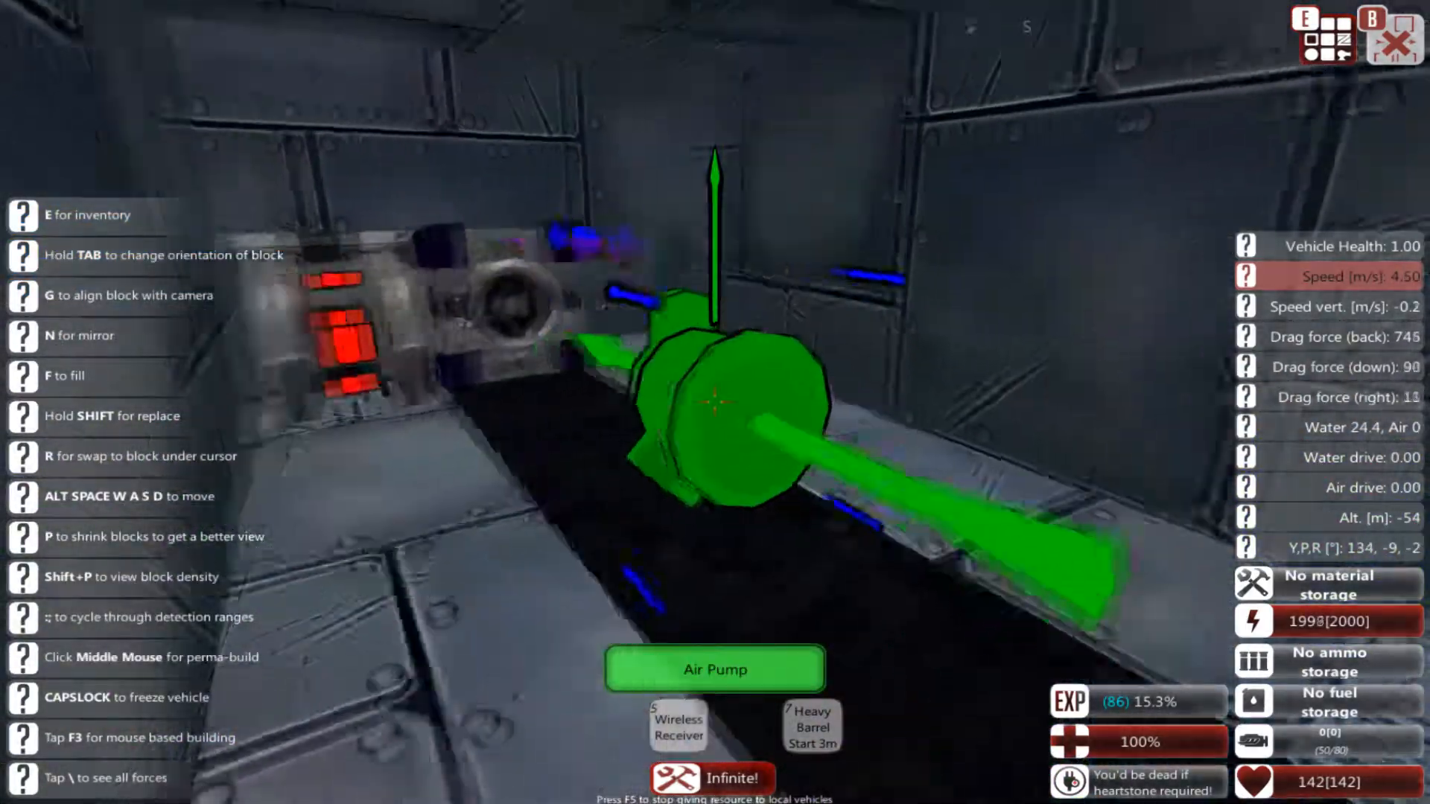
Step: Place an Air Pump block inside the hull beside the ACBs
{"action": "key", "text": "e"}
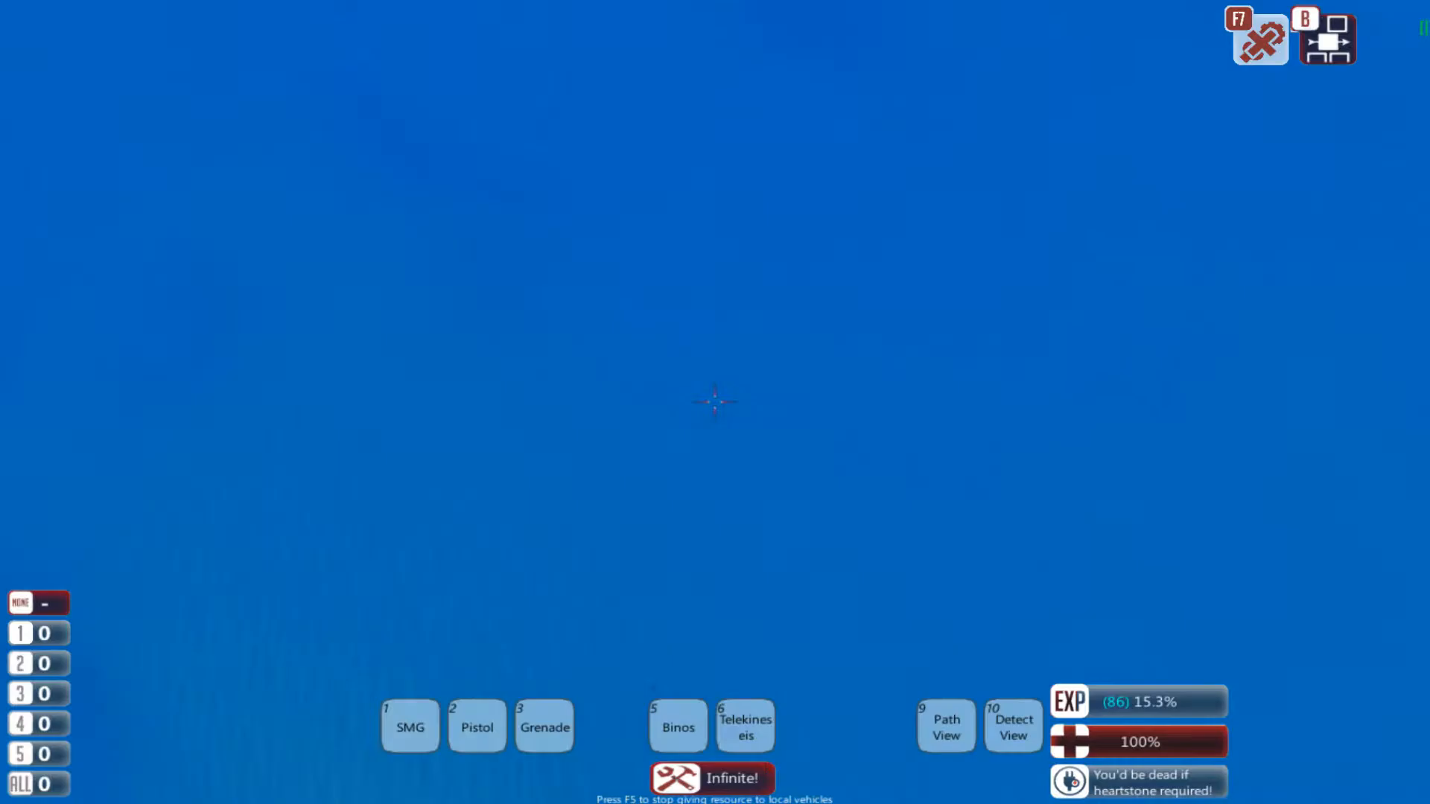
Step: Watch the submarine hold at −50 m altitude with near-zero pitch and roll
{"action": "left_click", "coordinate": [1305, 19]}
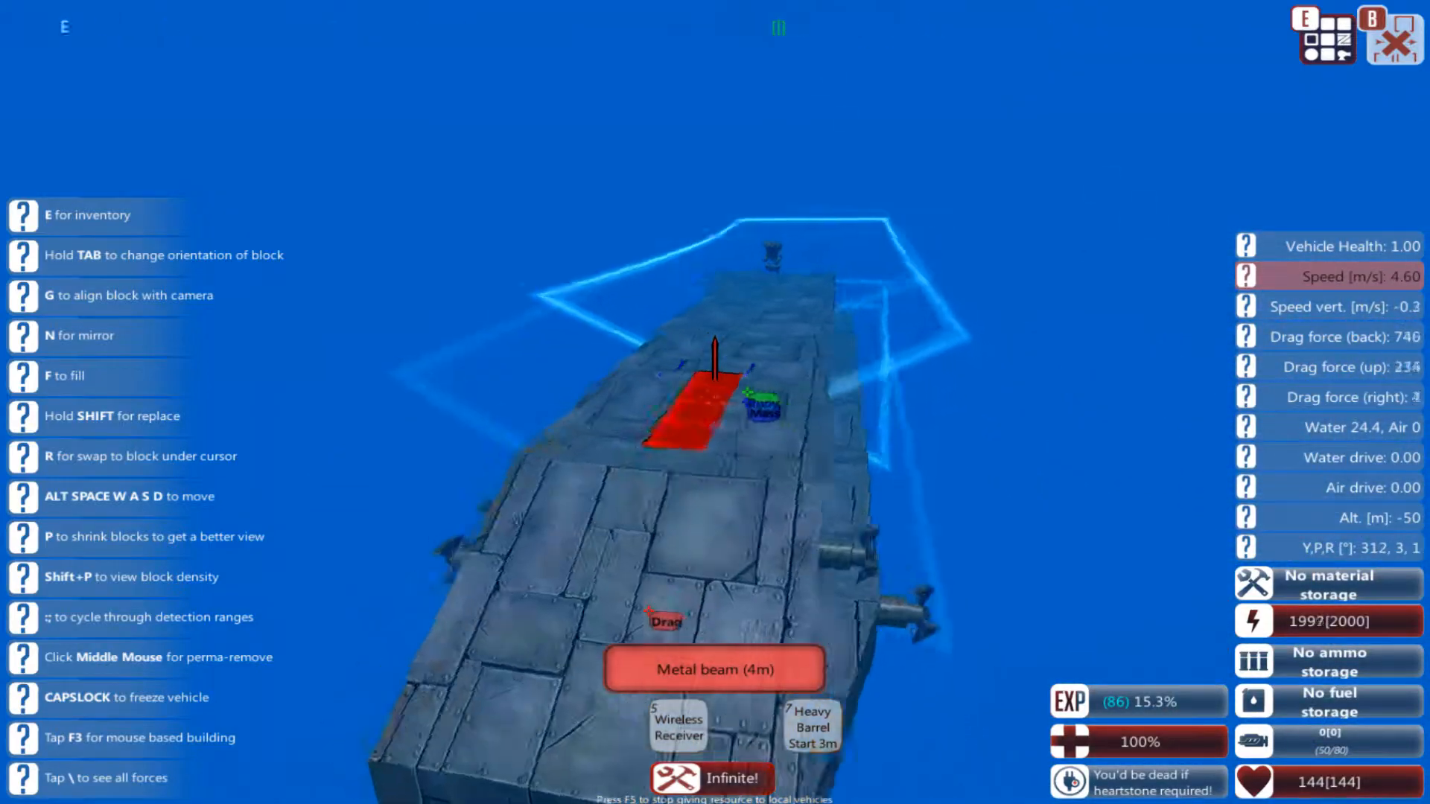
{"action": "key", "text": "w"}
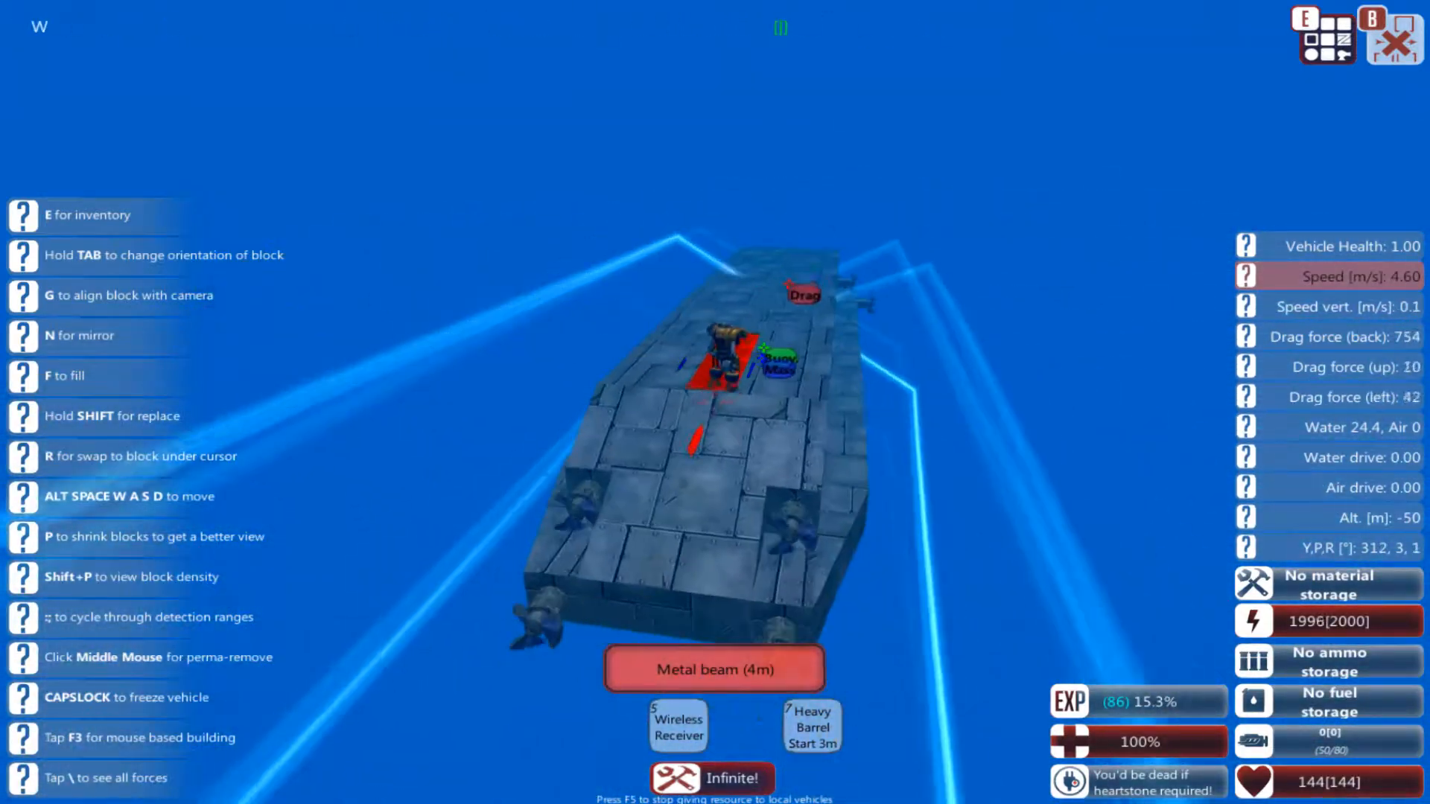